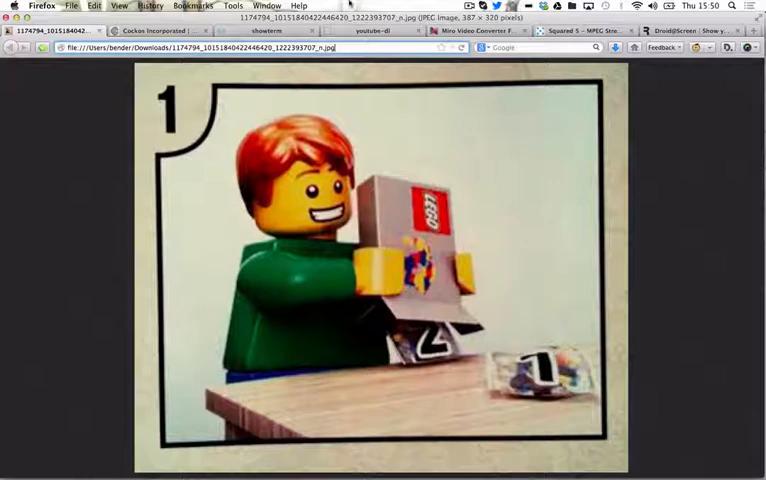
Switch to the Cockos LICEcap page and type the remark 'It rules.'.
click(150, 30)
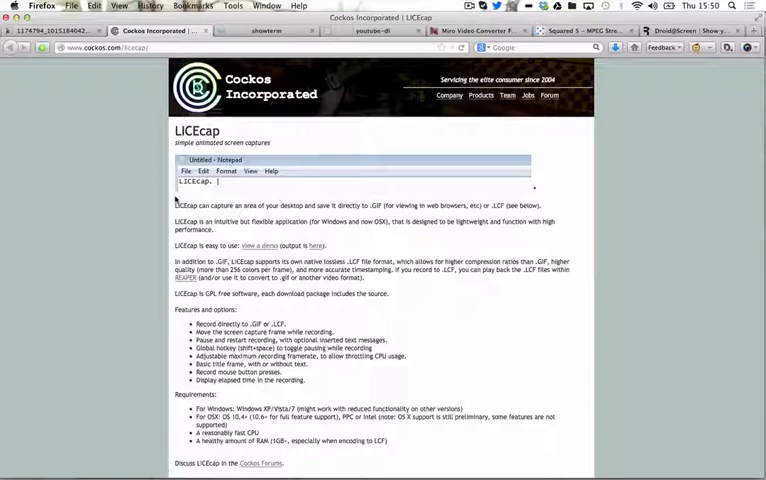
text(It r)
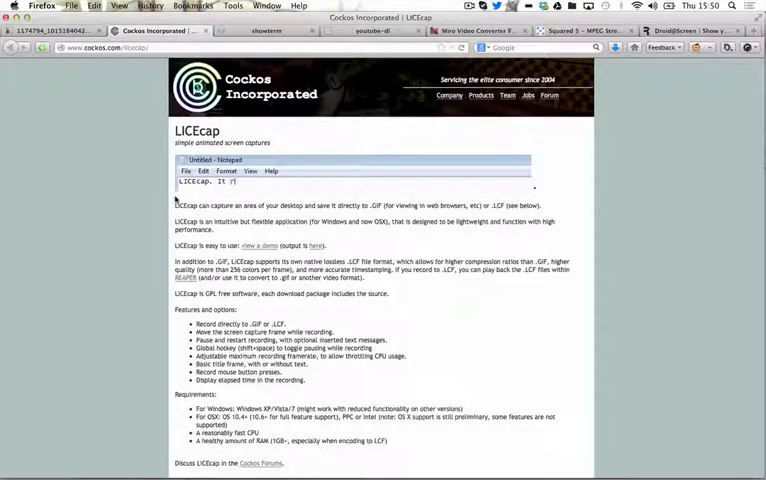
text(ules.)
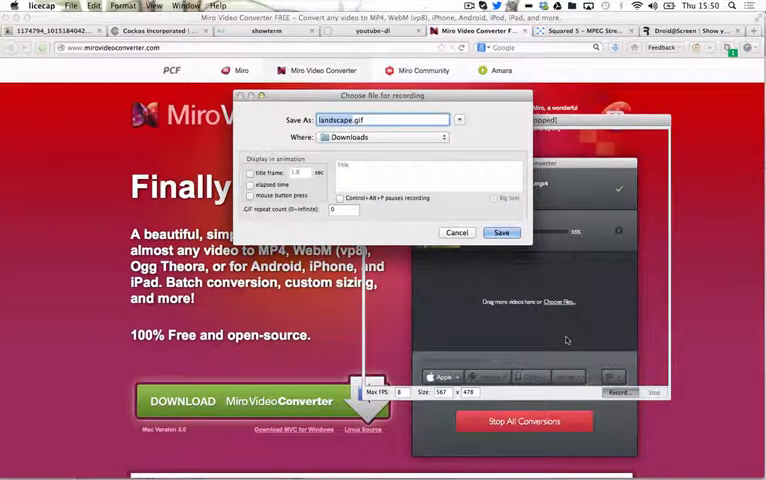
Save the recording as woo.gif and capture the Miro Video Converter demo area.
click(501, 232)
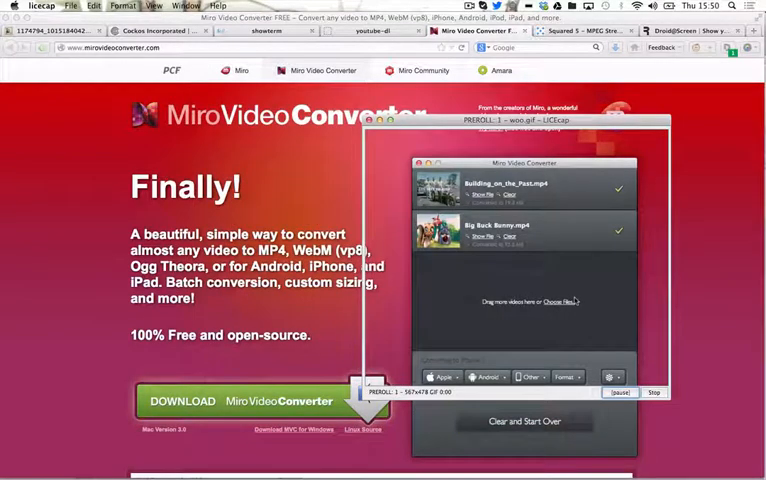
click(524, 420)
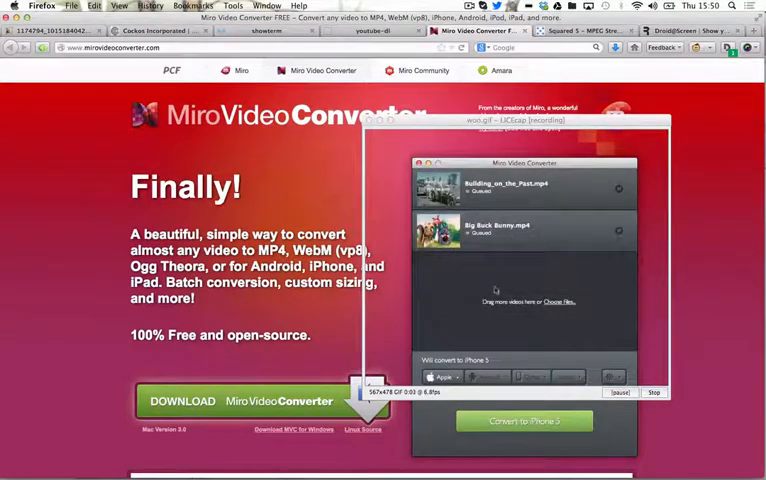
click(524, 420)
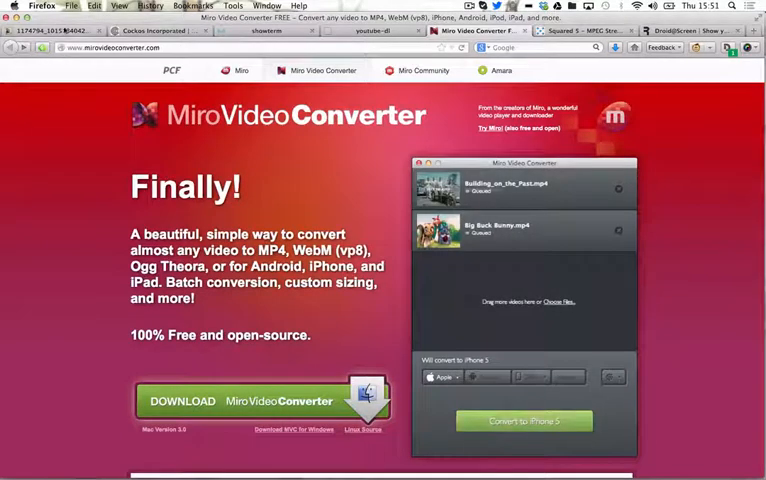
click(150, 30)
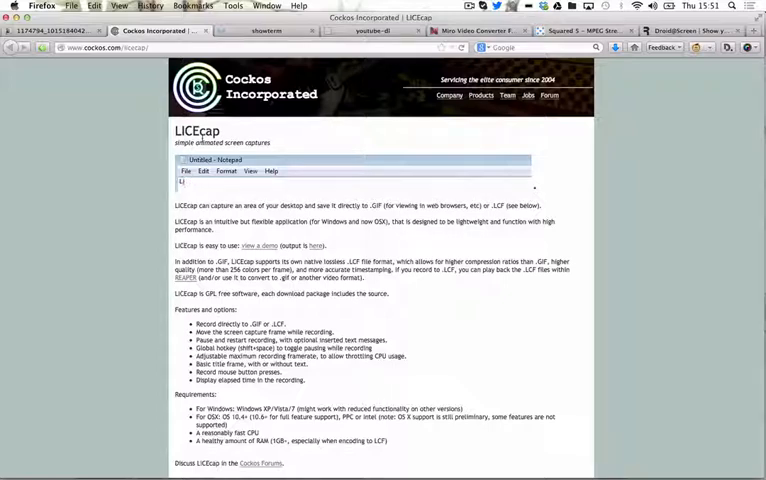
Return to the LICEcap page and enter 'LICEcap'.
click(185, 185)
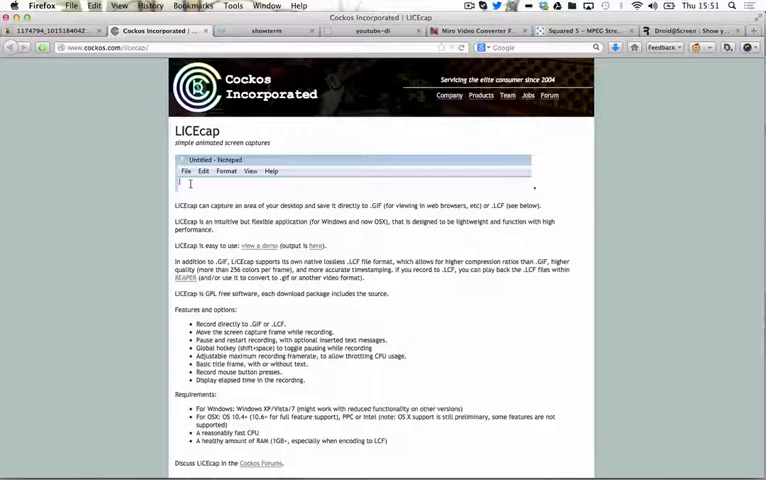
text(LICEcap)
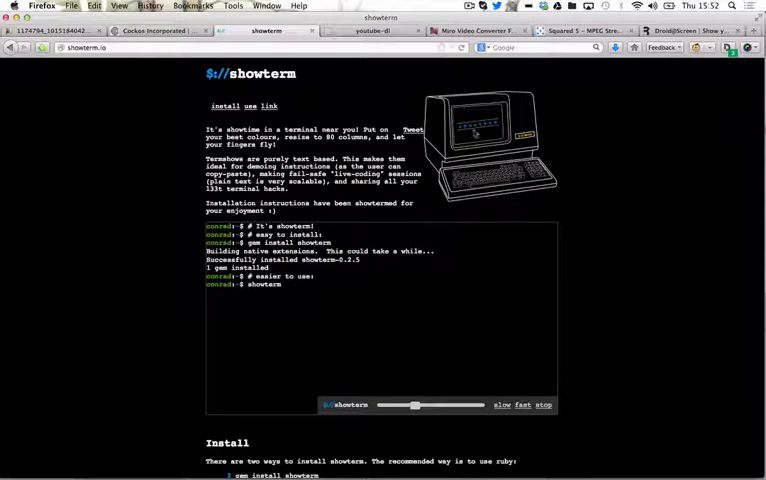
Switch to the youtube-dl GitHub project tab.
click(372, 30)
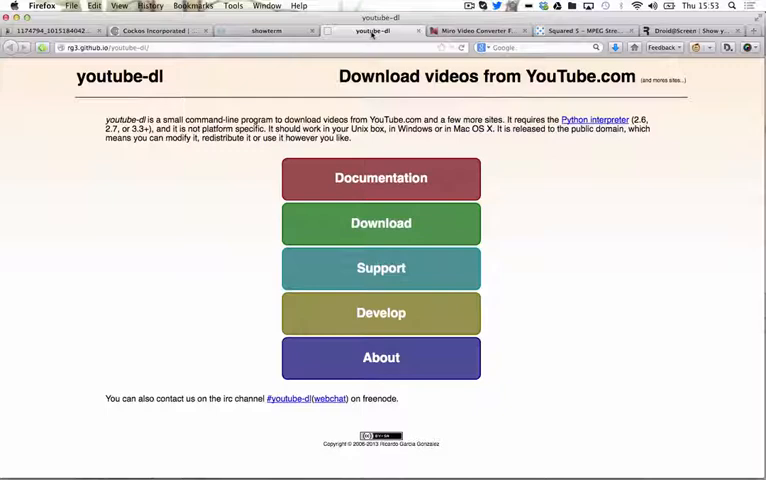
Load the YouTube page for 'Best Mobile OS - The Final Showdown' by Nixie Pixel.
click(738, 30)
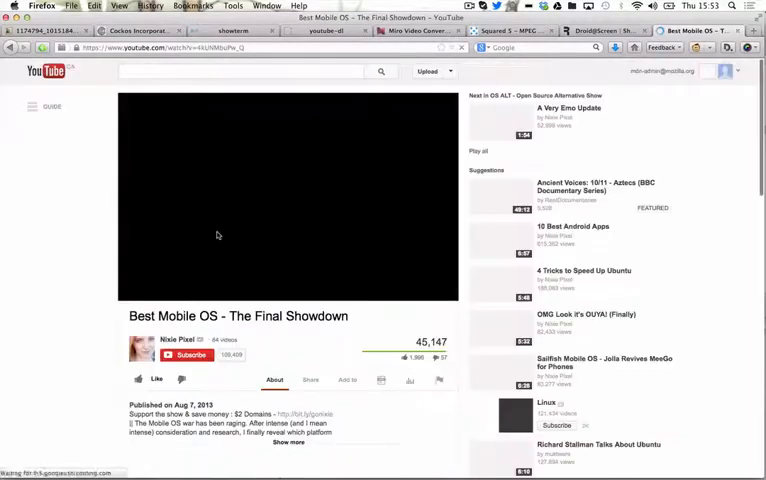
Play the Nixie Pixel video and select its URL in the address bar.
click(288, 200)
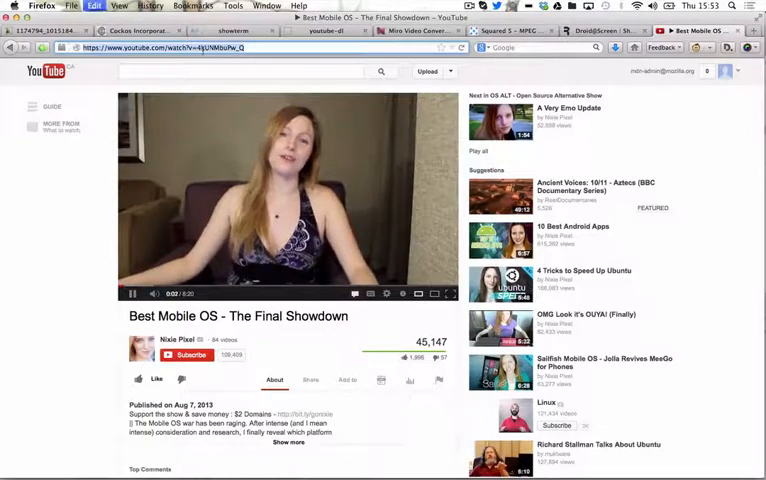
click(372, 30)
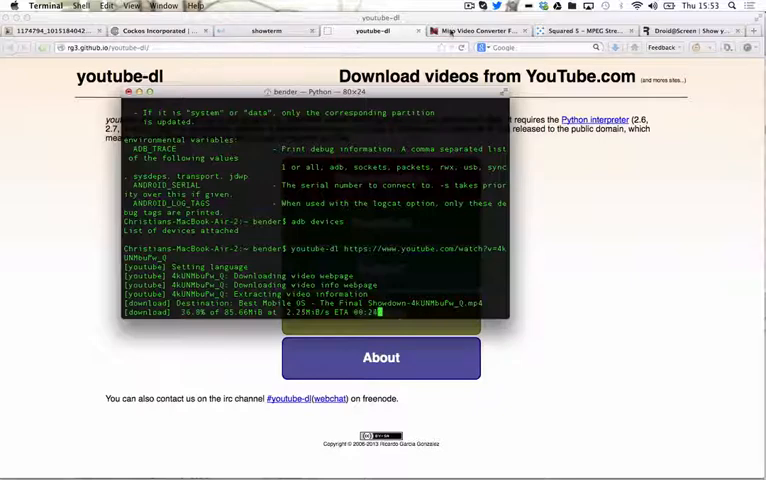
Go from the Miro Video Converter page to the Squared 5 MPEG Streamclip page.
click(475, 31)
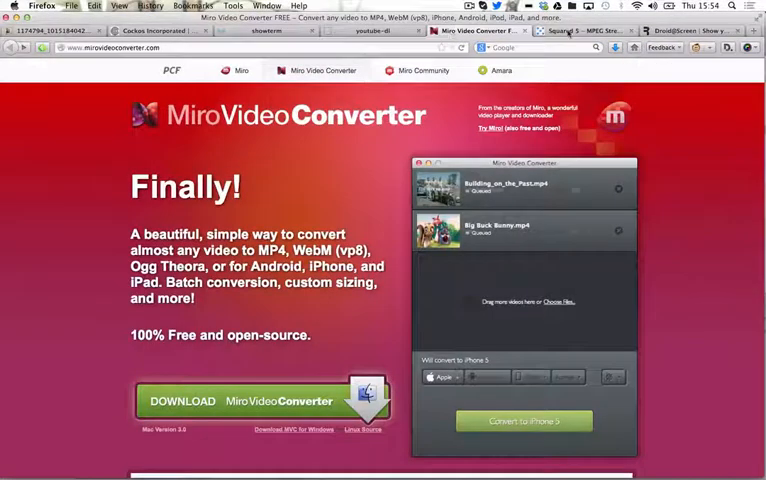
click(524, 420)
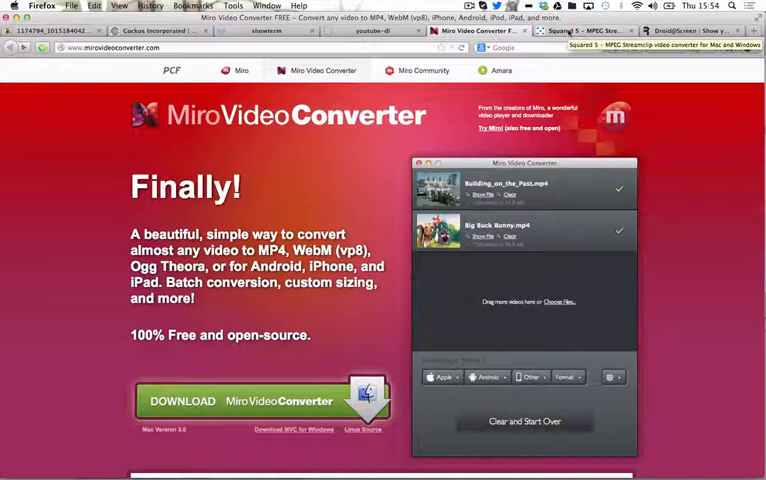
click(585, 30)
text(squa)
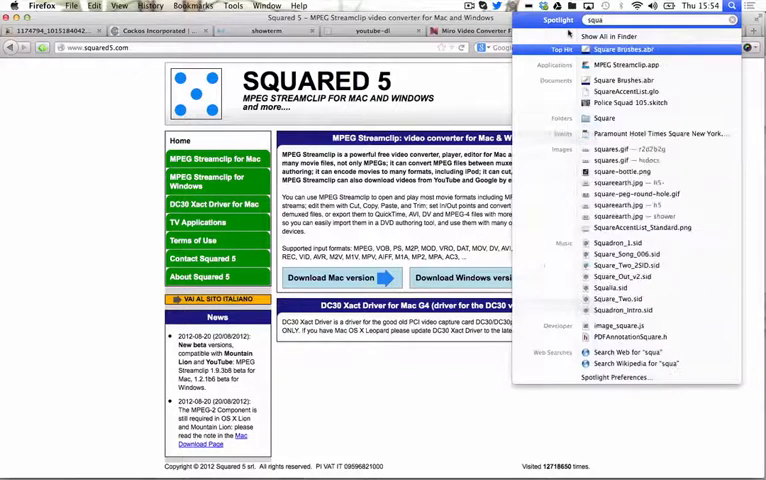
Launch MPEG Streamclip.app from the Spotlight results for 'squa'.
click(627, 64)
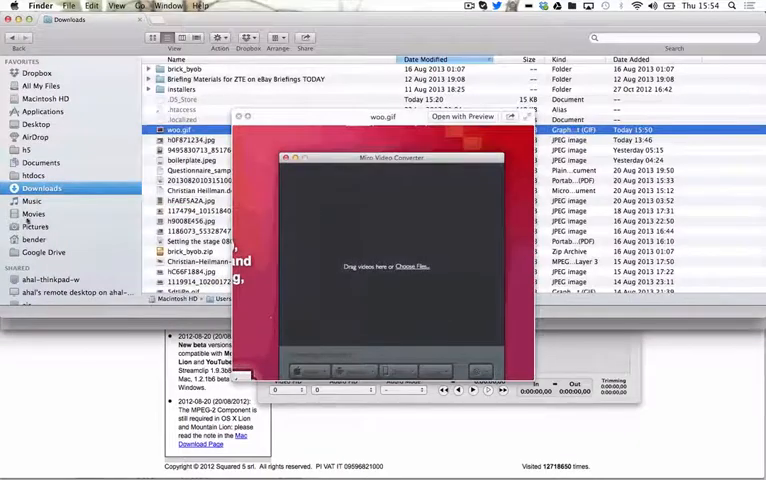
click(34, 238)
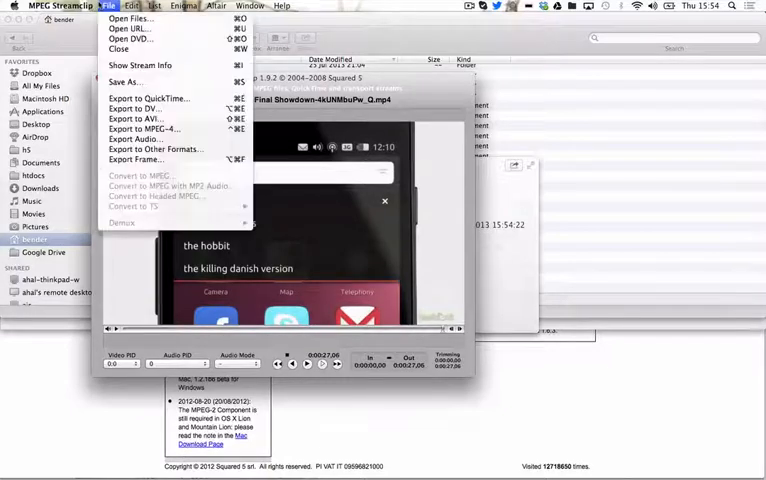
mouse_move(124, 81)
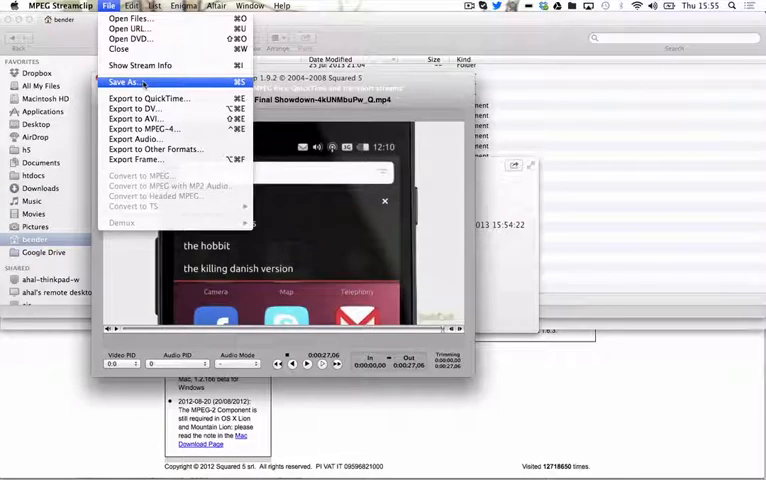
mouse_move(147, 118)
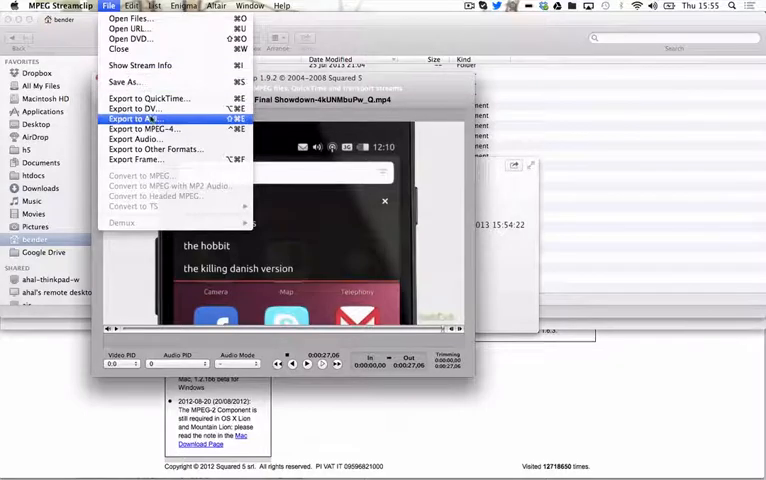
Choose Export to MPEG-4 to open the H.264 1280×720 exporter.
click(145, 118)
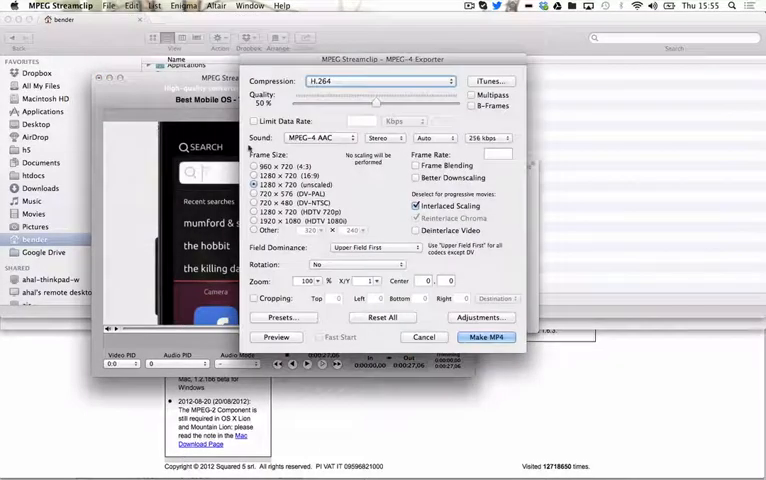
Make the MP4 and save it as moo.mp4 in the Movies folder.
click(485, 337)
text(moo.mp4)
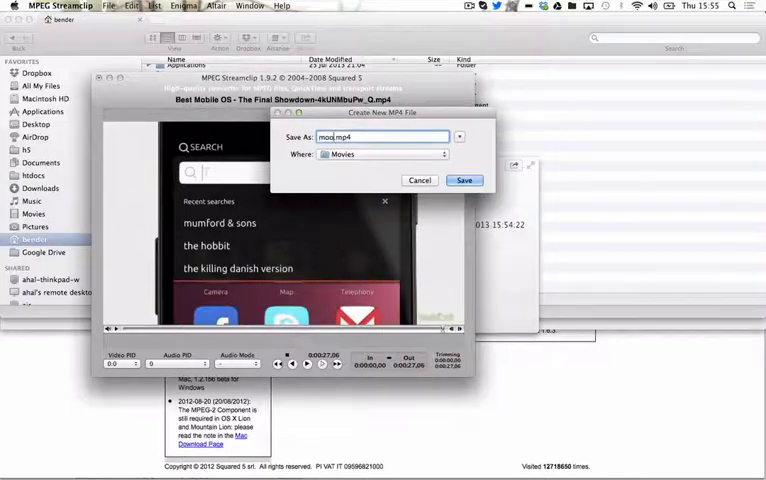
click(464, 180)
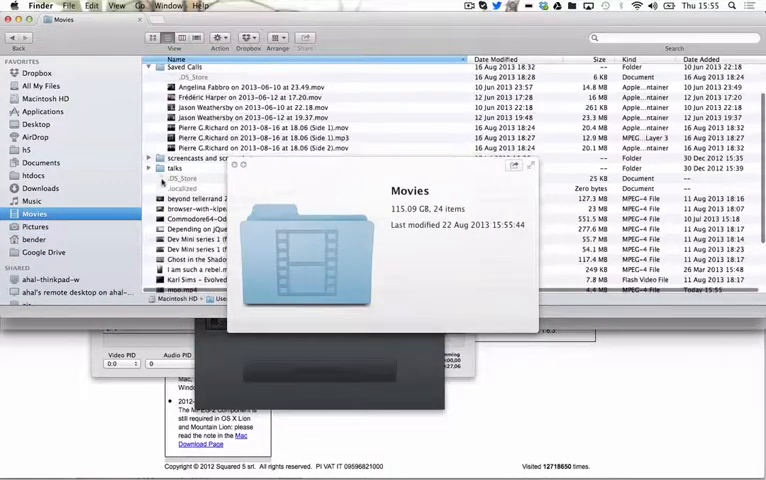
scroll(down, 3)
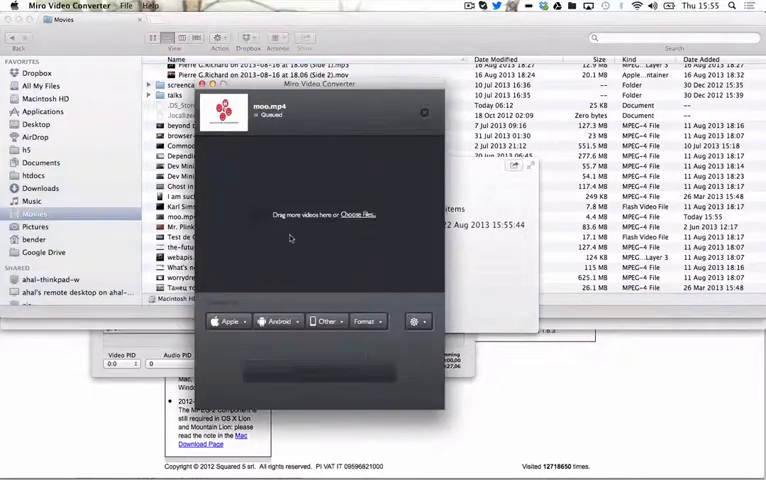
Queue moo.mp4 in Miro Video Converter, then bring up the Droid@Screen site in Firefox.
click(227, 320)
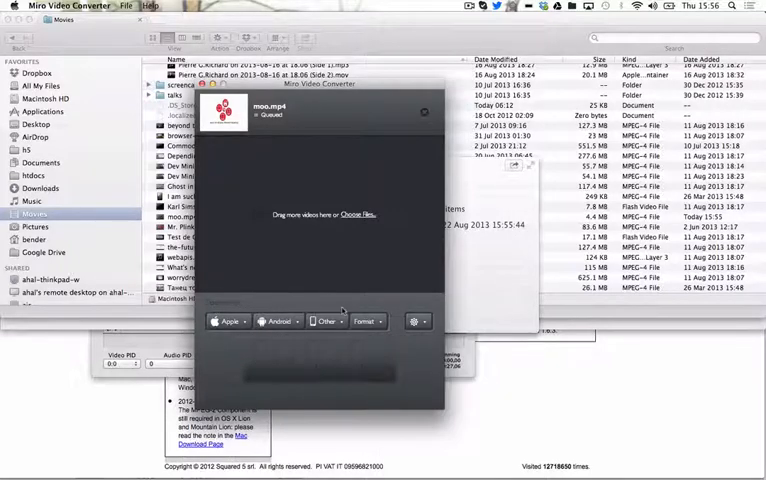
click(366, 321)
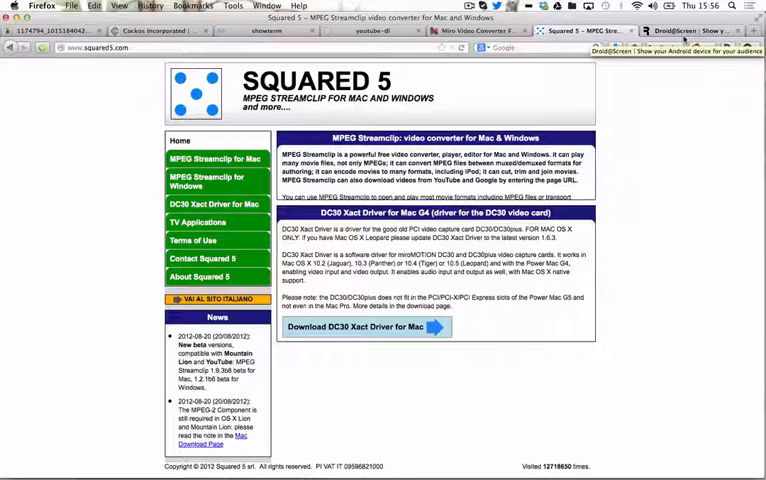
click(680, 30)
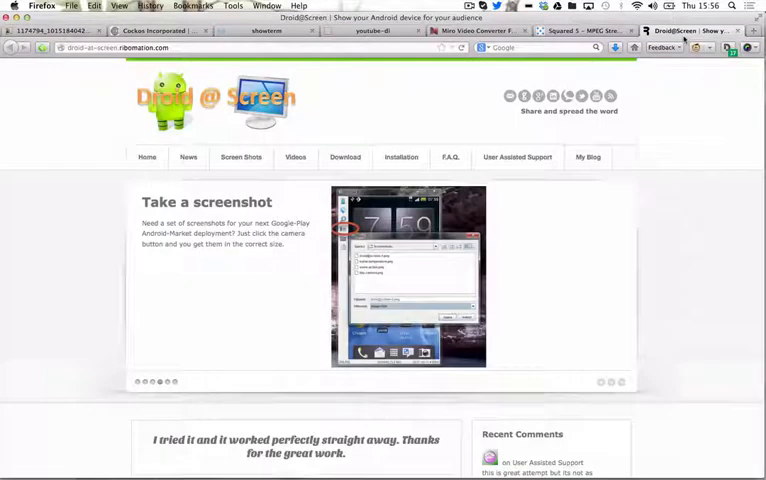